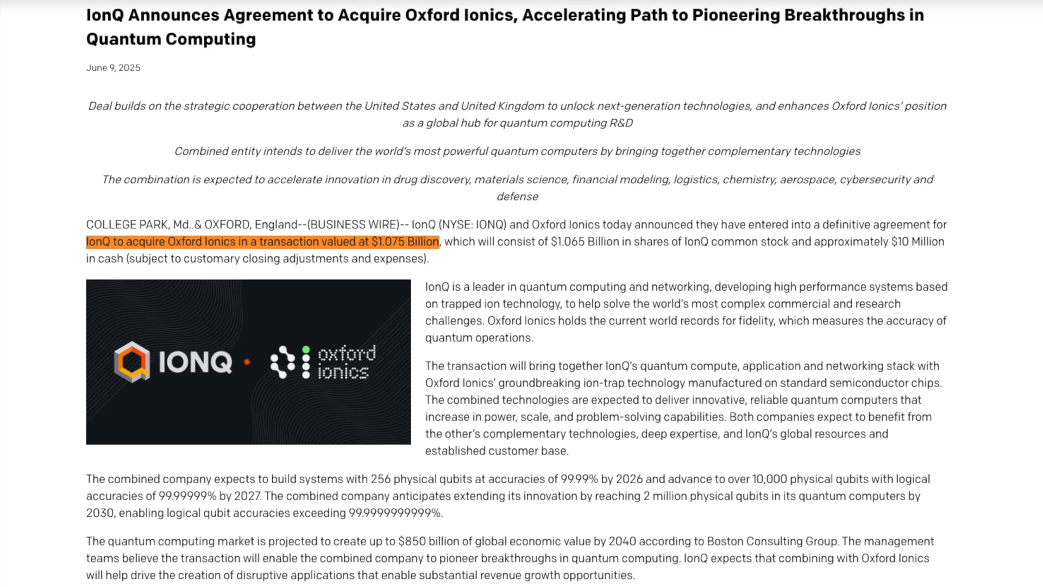
scroll("down", 3)
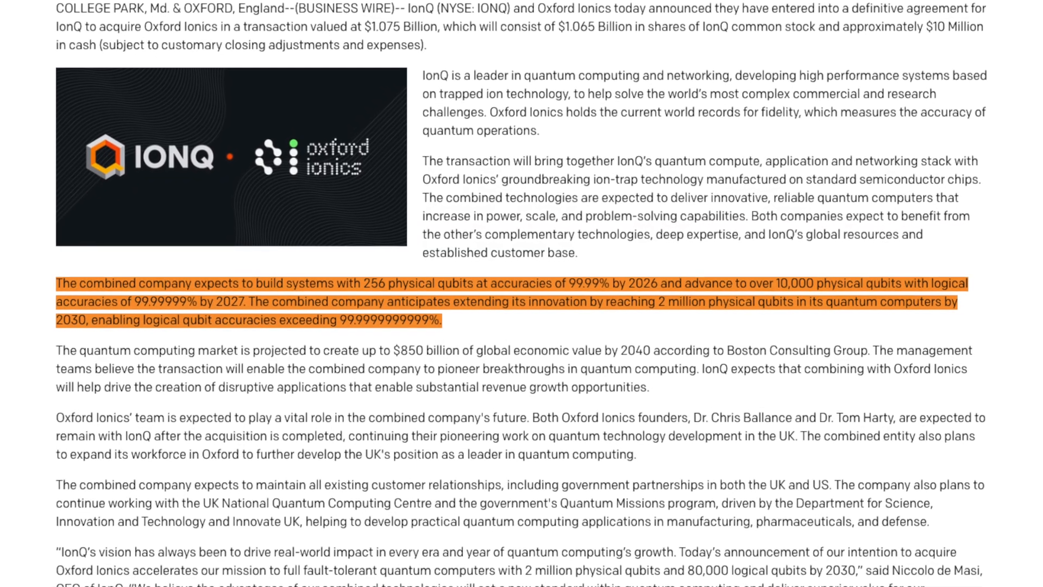
scroll("down", 3)
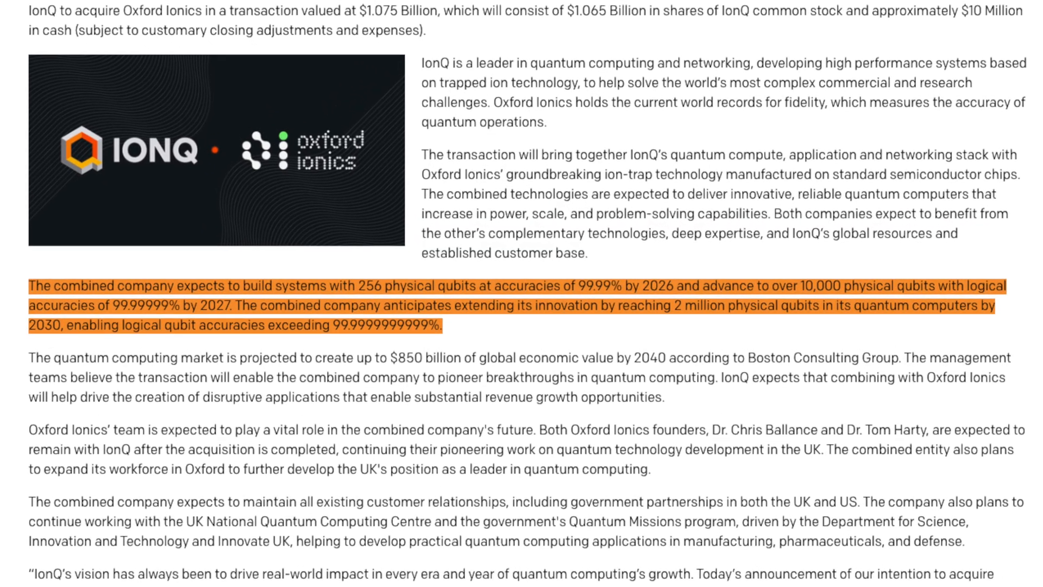